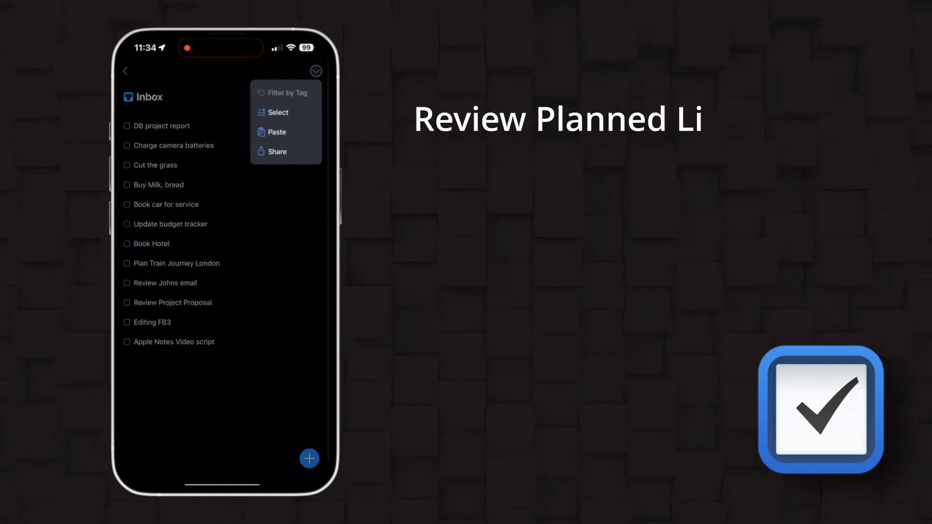
Step: Switch the Inbox into multi-select mode to pick DB project report, Buy Milk, Book car and Book Hotel
left_click(278, 113)
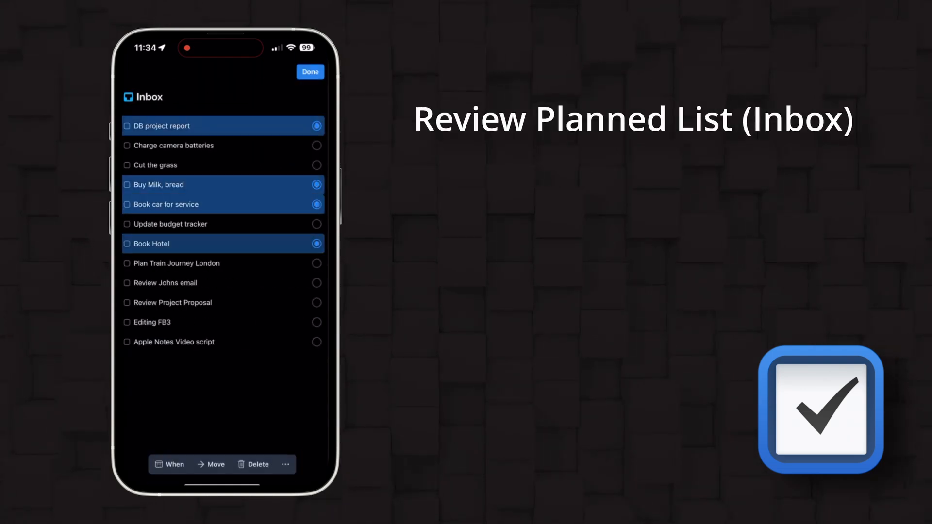